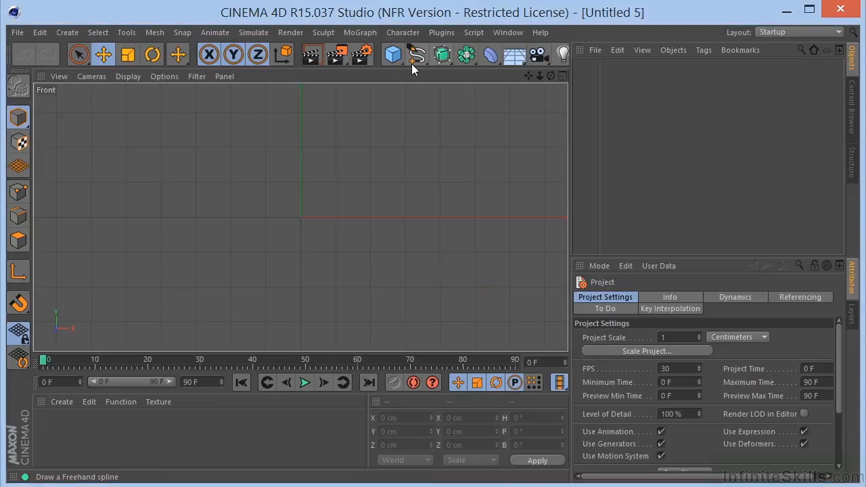
Step: Draw a Bezier spline in the Front view curving left from the origin and up to a tangent top point
{"action": "left_click", "coordinate": [417, 54]}
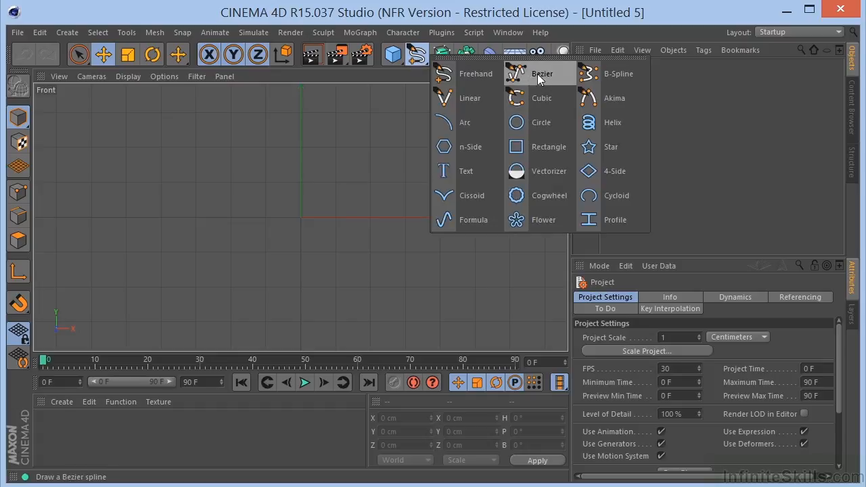
{"action": "left_click", "coordinate": [515, 97]}
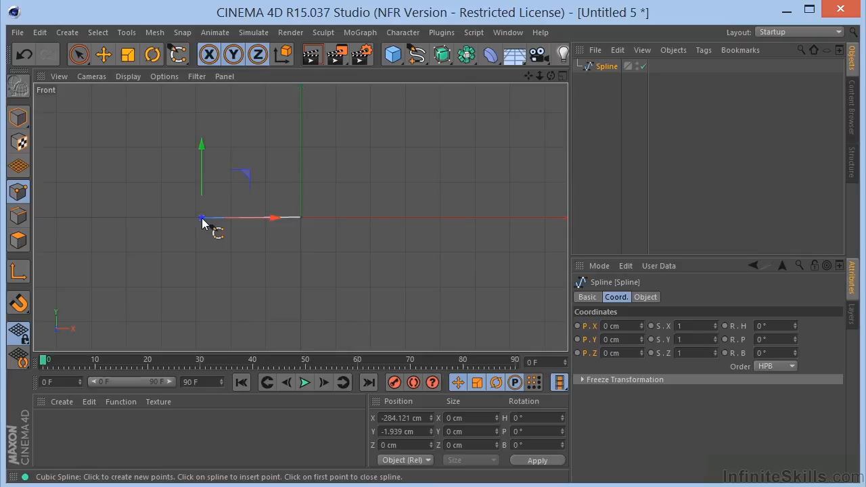
{"action": "left_click", "coordinate": [173, 142]}
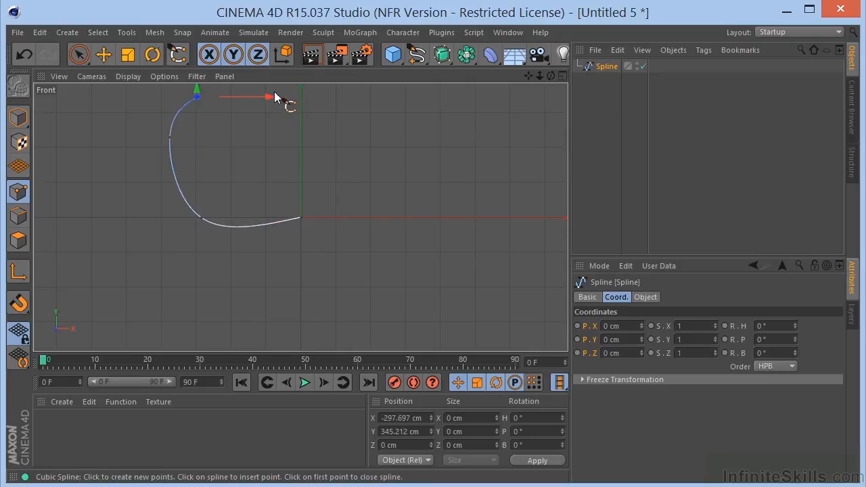
{"action": "left_click_drag", "start_coordinate": [273, 96], "coordinate": [301, 93]}
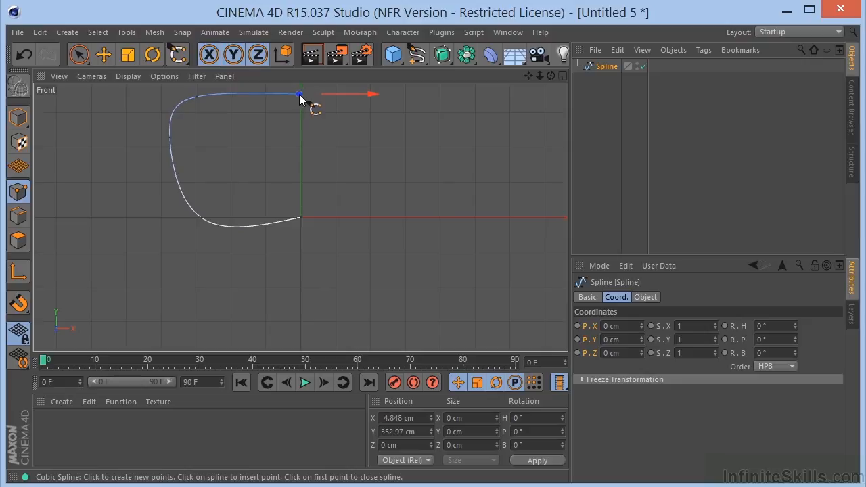
Step: With Live Selection, drag the top points and tangents so the curve hooks back downward
{"action": "left_click", "coordinate": [79, 54]}
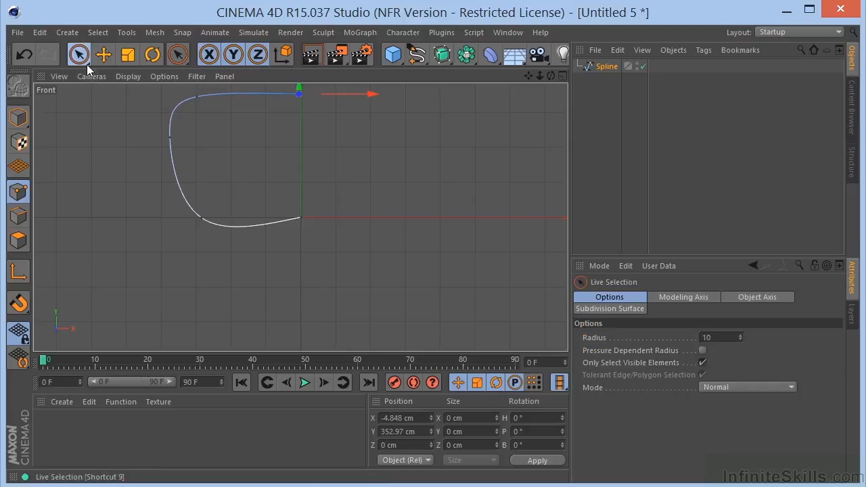
{"action": "left_click_drag", "start_coordinate": [350, 94], "coordinate": [379, 95]}
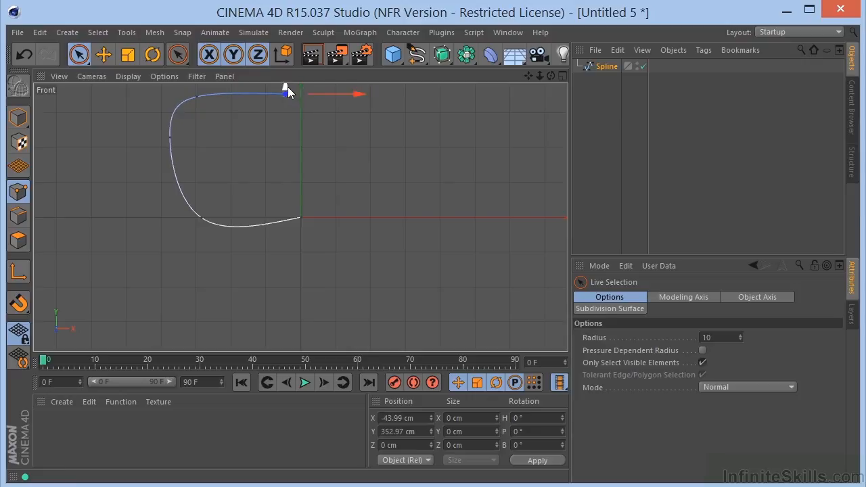
{"action": "left_click_drag", "start_coordinate": [287, 91], "coordinate": [197, 101]}
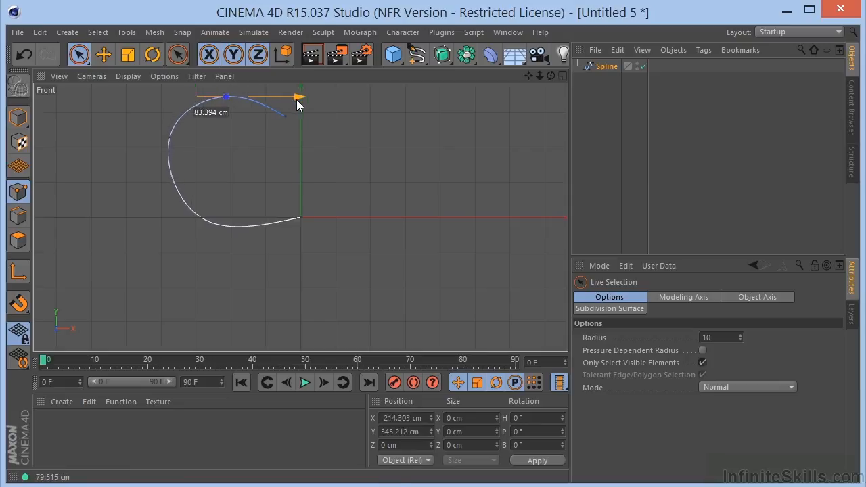
{"action": "left_click_drag", "start_coordinate": [227, 97], "coordinate": [171, 139]}
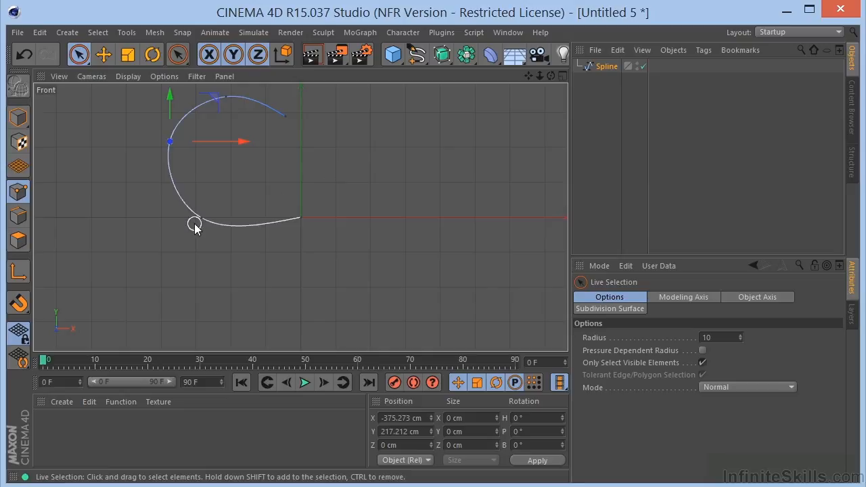
{"action": "left_click_drag", "start_coordinate": [196, 223], "coordinate": [202, 209]}
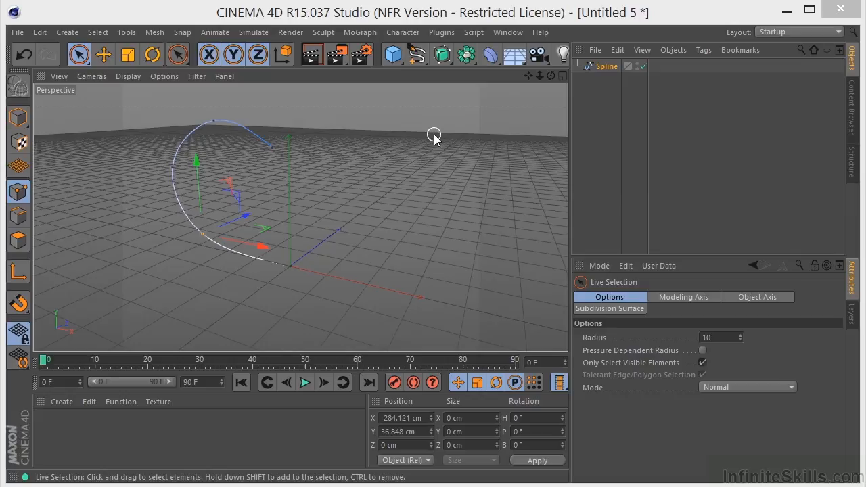
Step: Add a cylinder oriented +X with height 100 cm, then add a cone
{"action": "left_click", "coordinate": [391, 54]}
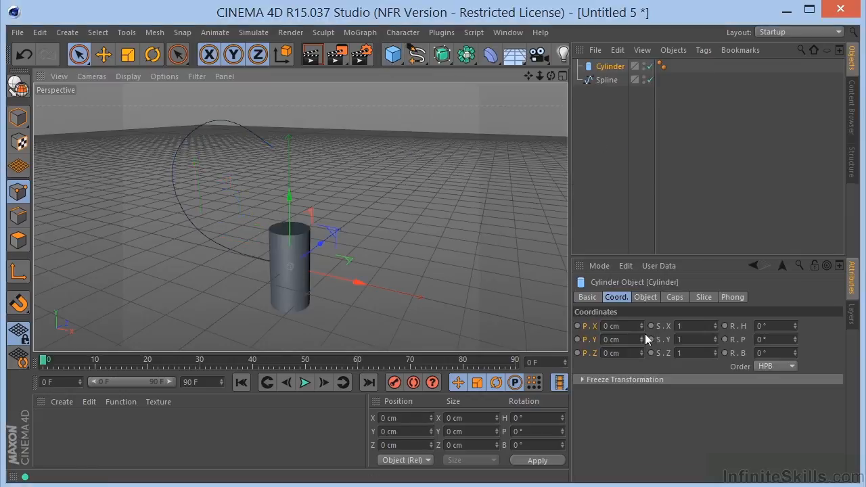
{"action": "left_click", "coordinate": [644, 298]}
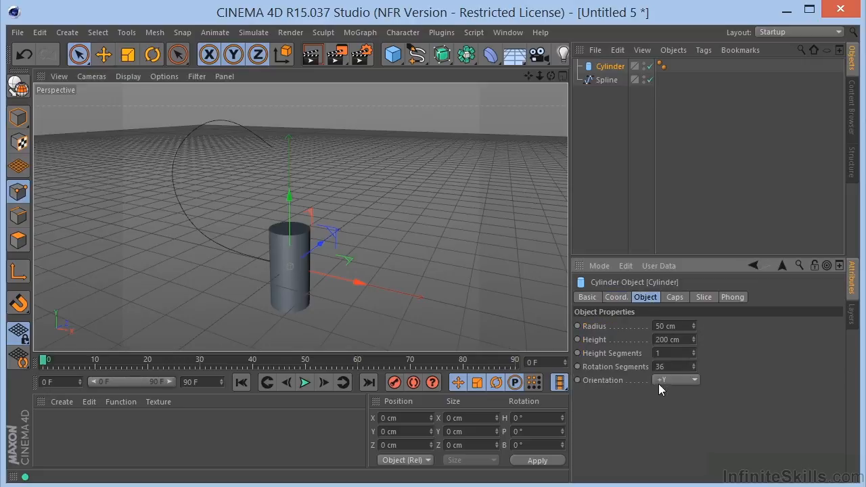
{"action": "left_click", "coordinate": [674, 378]}
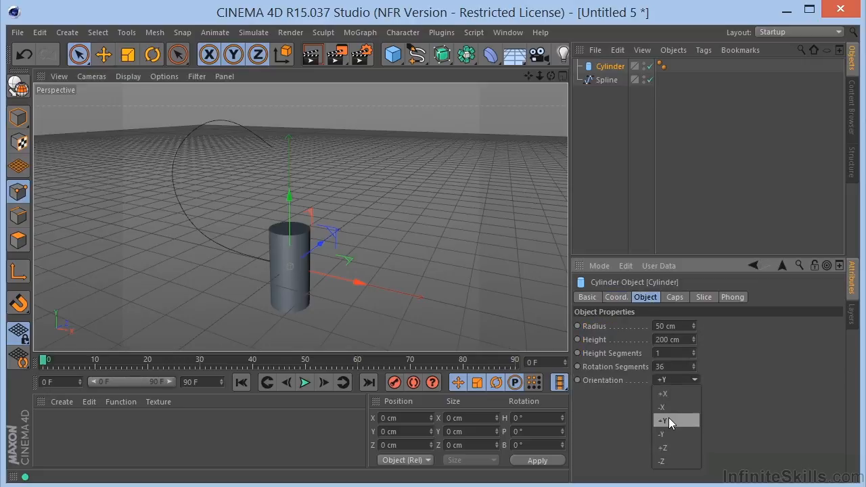
{"action": "left_click", "coordinate": [663, 394]}
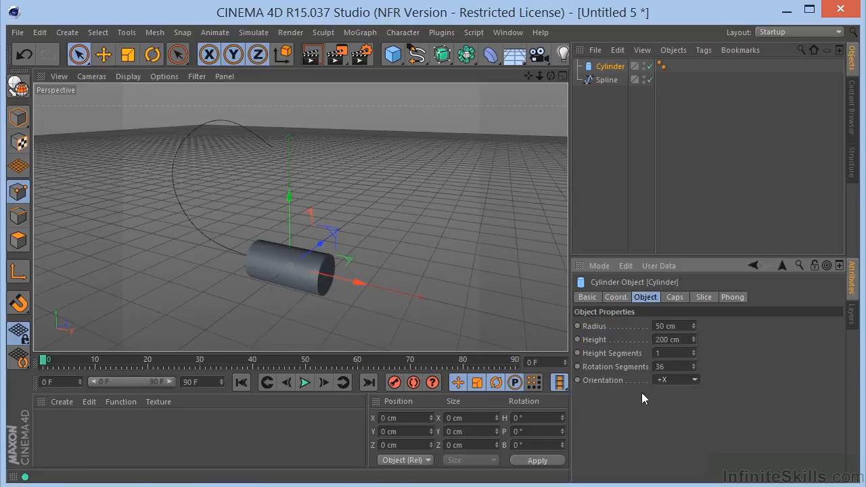
{"action": "left_click", "coordinate": [669, 339]}
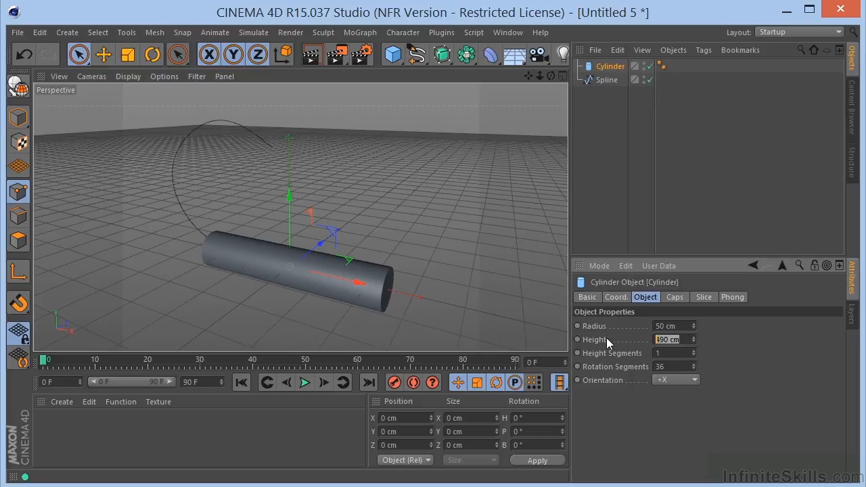
{"action": "type", "text": "100 cm"}
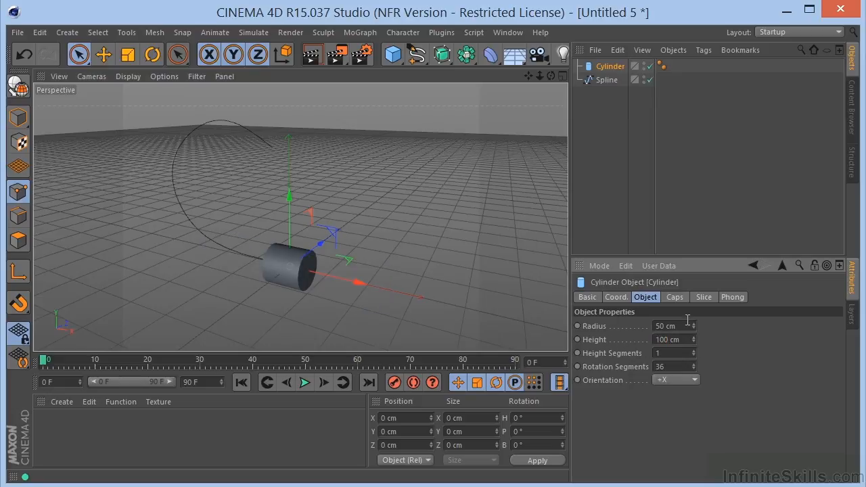
{"action": "left_click", "coordinate": [669, 326]}
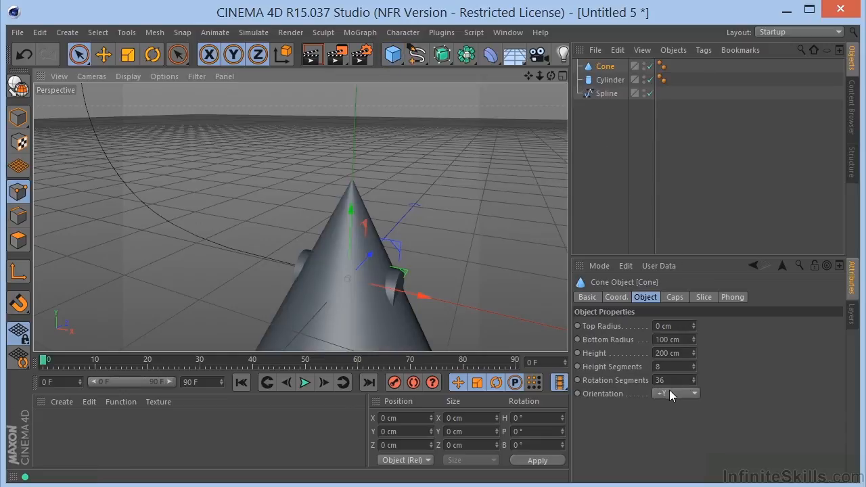
Step: Orient the cone along -X, shorten it to about 74 cm and move it onto the cylinder's end
{"action": "left_click", "coordinate": [671, 394]}
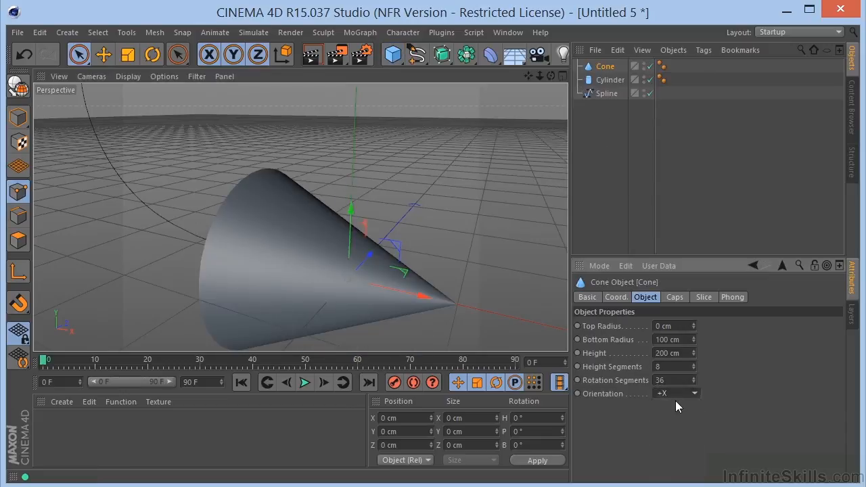
{"action": "left_click", "coordinate": [675, 393]}
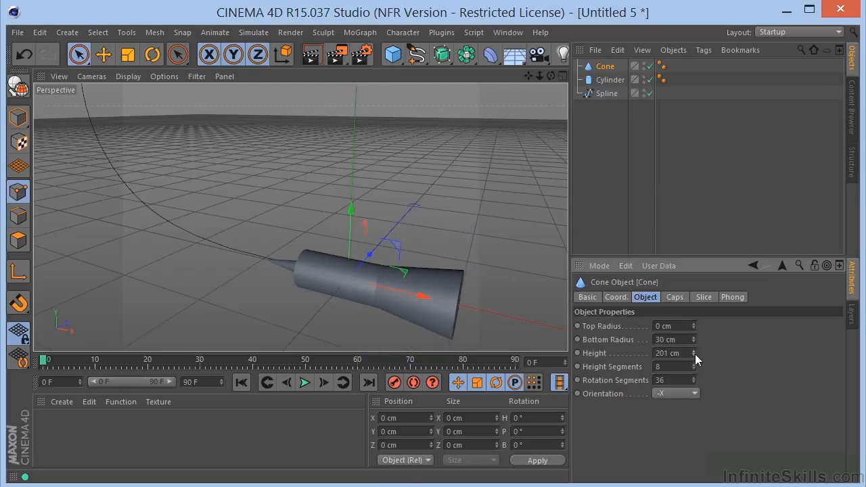
{"action": "left_click_drag", "start_coordinate": [693, 352], "coordinate": [693, 359]}
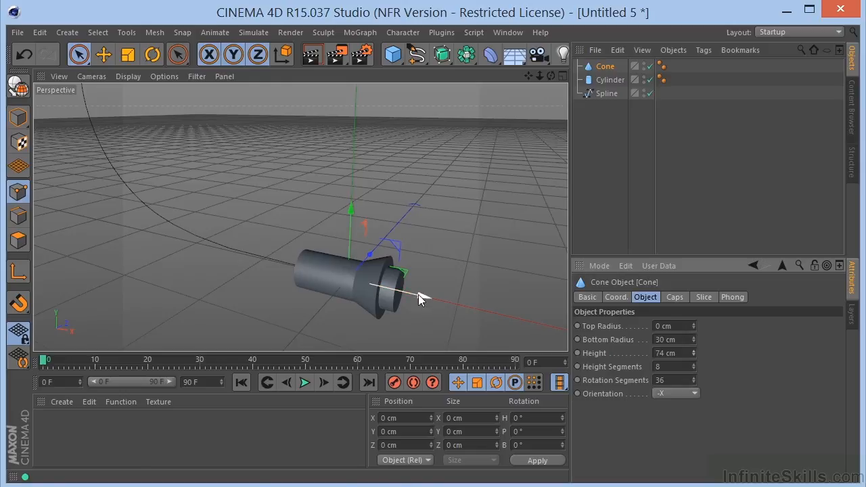
{"action": "left_click_drag", "start_coordinate": [420, 297], "coordinate": [341, 280]}
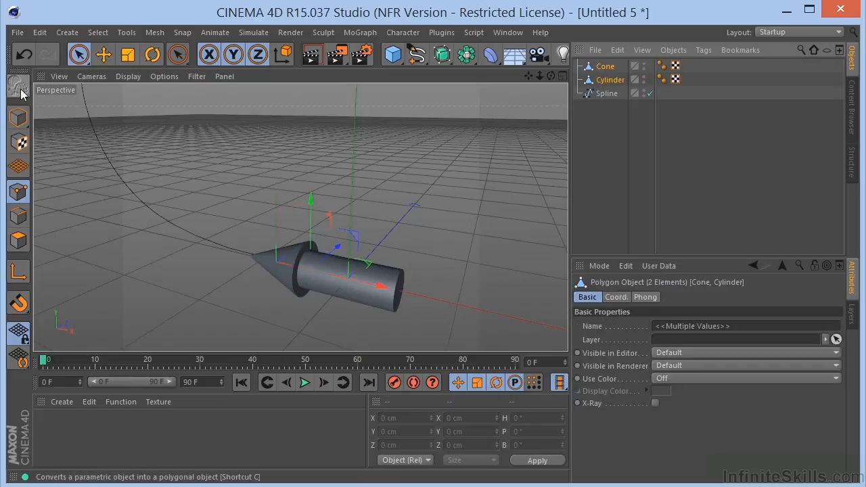
Step: Merge cone and cylinder with Connect Objects + Delete into one arrow object, back in object mode
{"action": "right_click", "coordinate": [603, 65]}
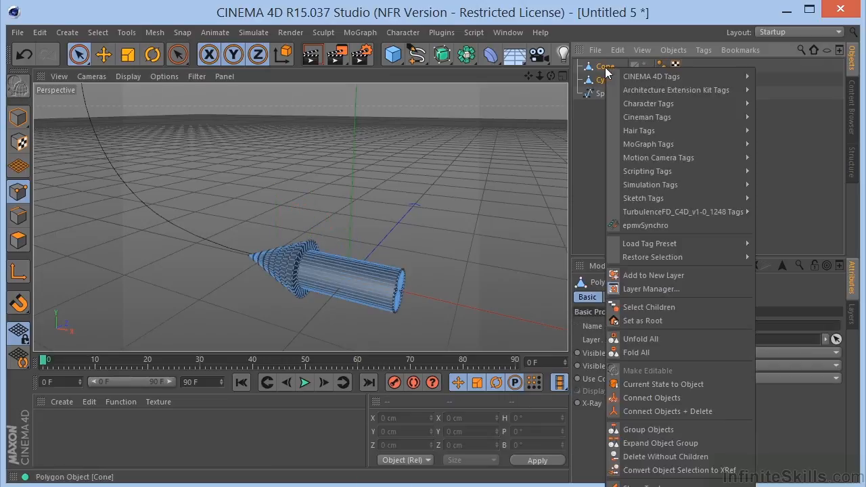
{"action": "mouse_move", "coordinate": [668, 412]}
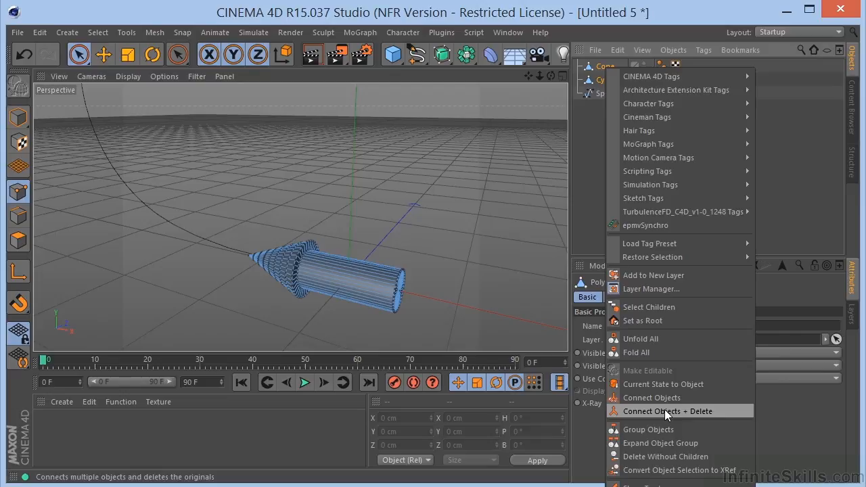
{"action": "left_click", "coordinate": [665, 411]}
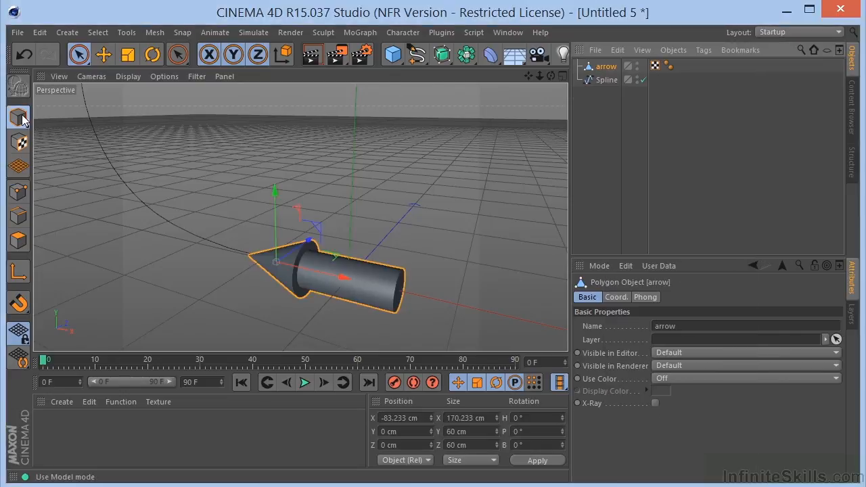
{"action": "left_click", "coordinate": [16, 117]}
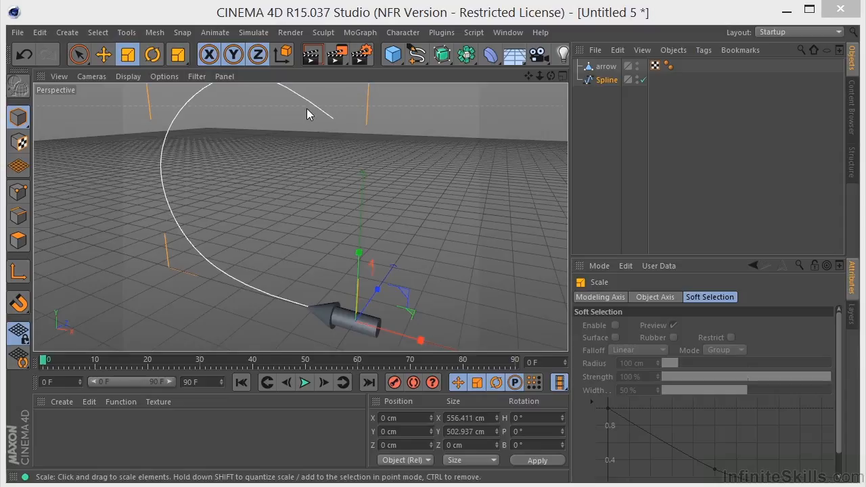
{"action": "mouse_move", "coordinate": [606, 66]}
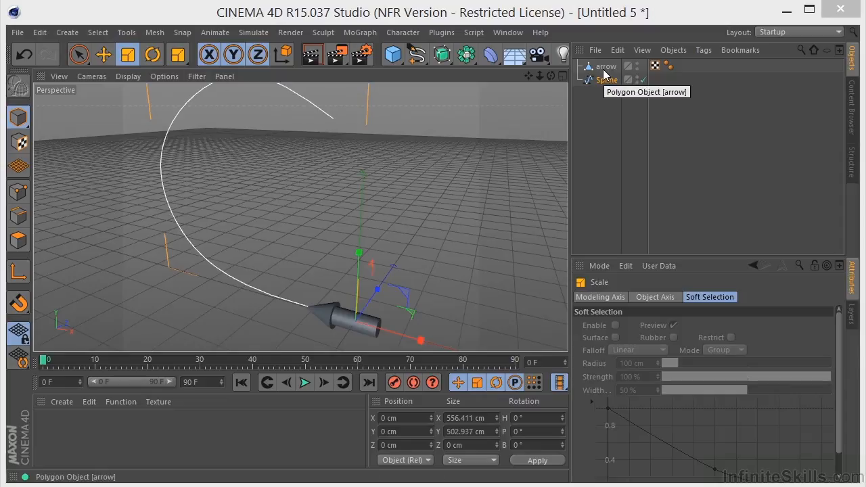
Step: Add an Align to Spline tag to the arrow object
{"action": "left_click", "coordinate": [606, 66]}
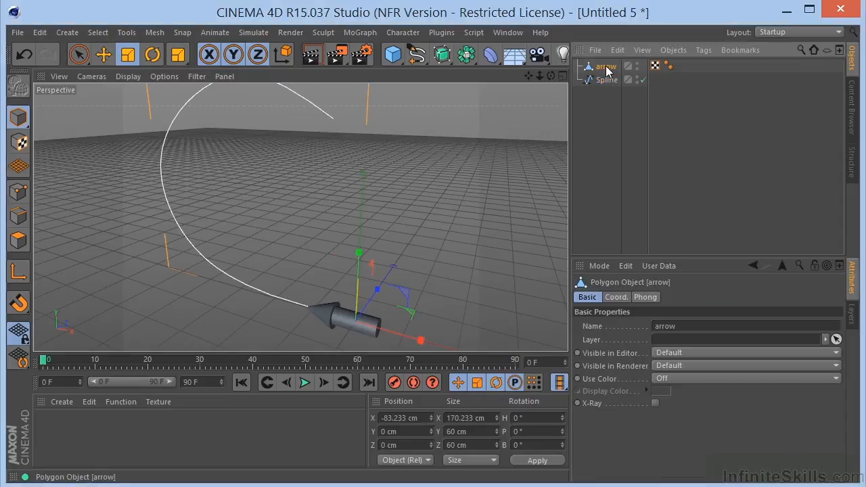
{"action": "right_click", "coordinate": [603, 66]}
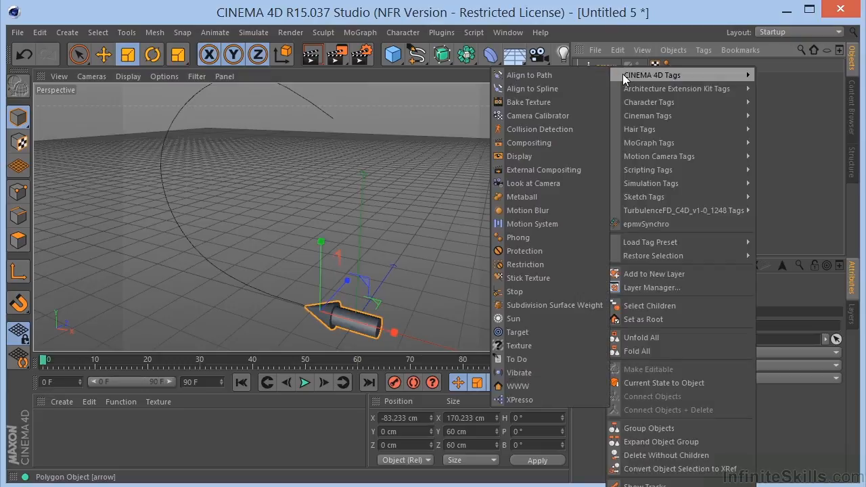
{"action": "mouse_move", "coordinate": [538, 90]}
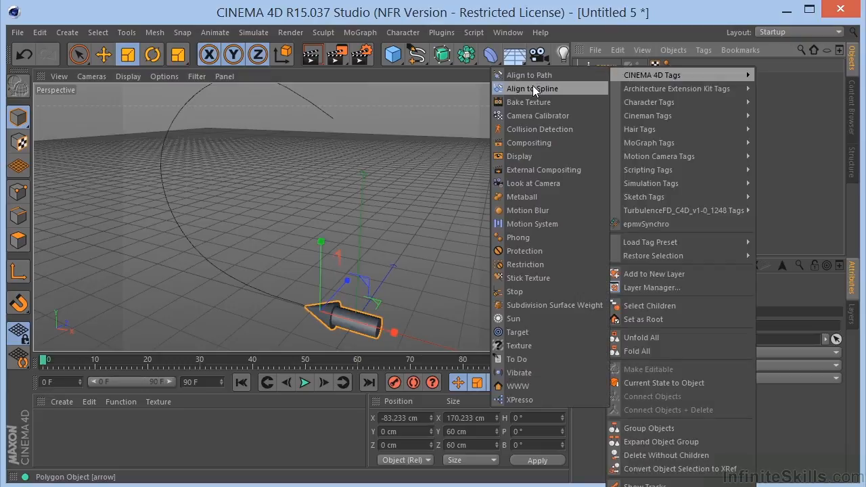
{"action": "left_click", "coordinate": [530, 88]}
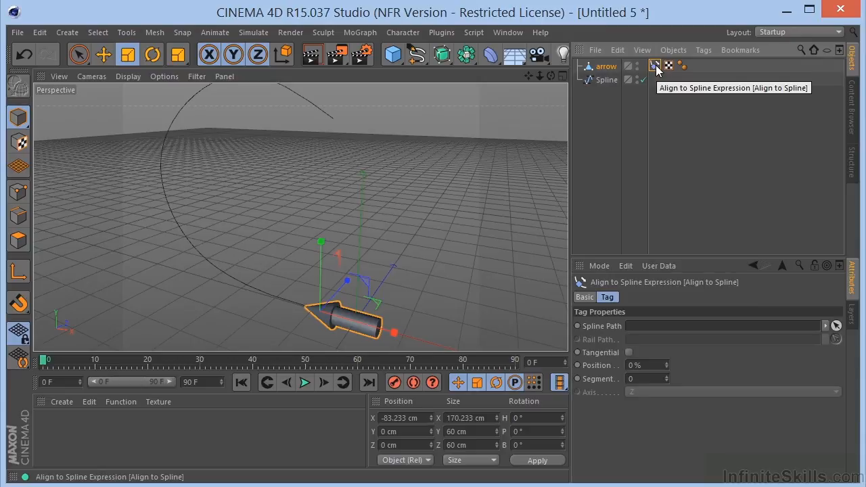
Step: Link the tag to Spline, scrub Position to ~46% and ~30%, then back to 0%
{"action": "left_click", "coordinate": [652, 65]}
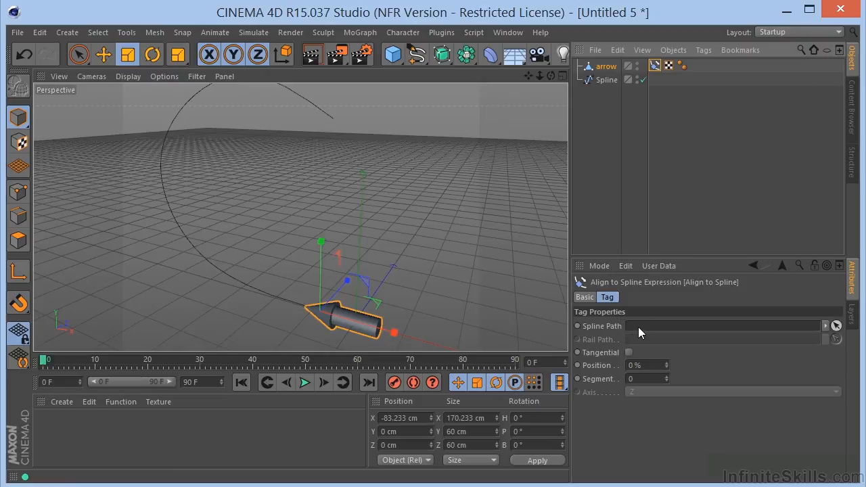
{"action": "mouse_move", "coordinate": [603, 80]}
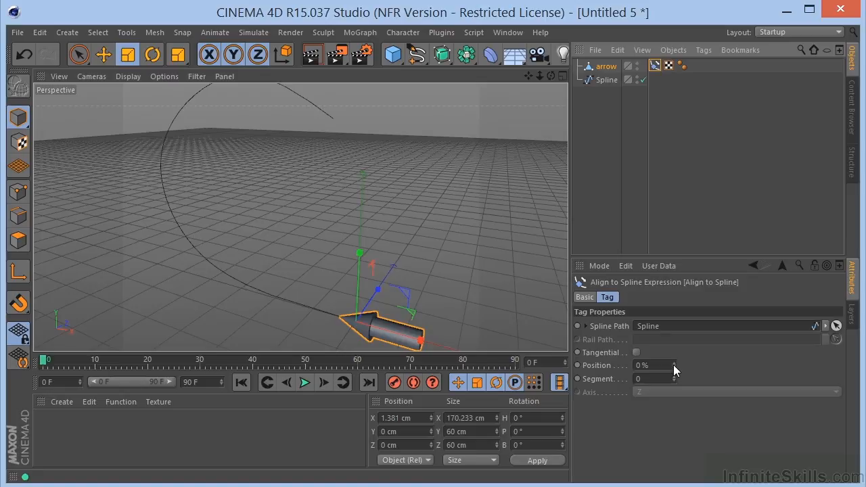
{"action": "left_click_drag", "start_coordinate": [652, 366], "coordinate": [670, 365]}
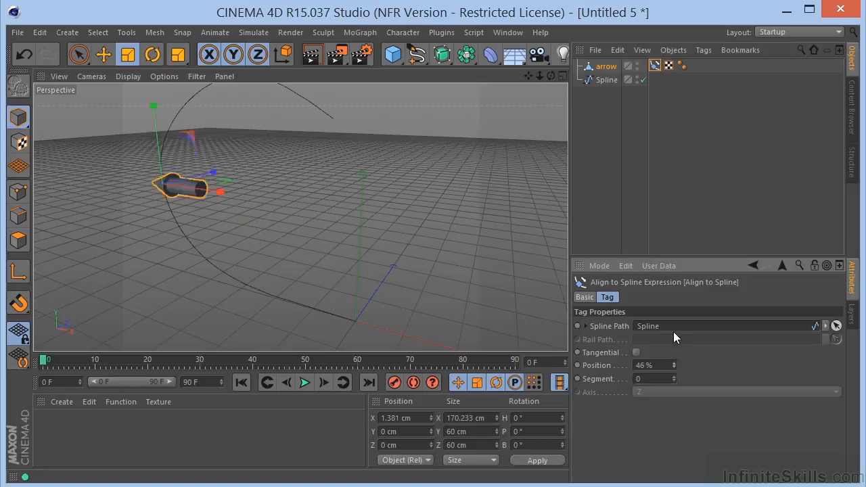
{"action": "left_click_drag", "start_coordinate": [649, 365], "coordinate": [641, 365]}
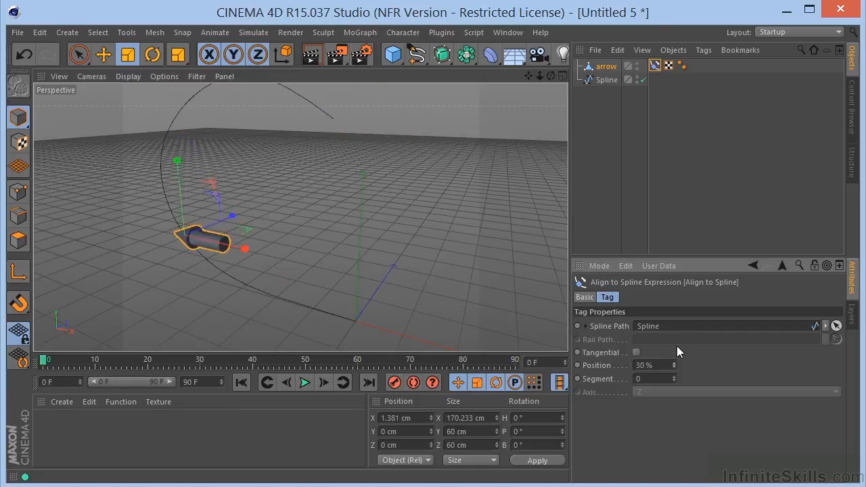
{"action": "left_click_drag", "start_coordinate": [652, 365], "coordinate": [669, 366]}
{"action": "type", "text": "0"}
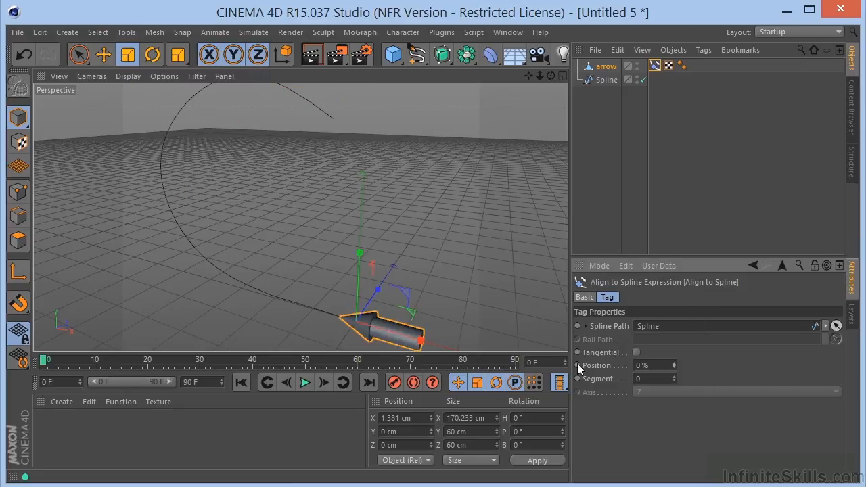
{"action": "mouse_move", "coordinate": [395, 189]}
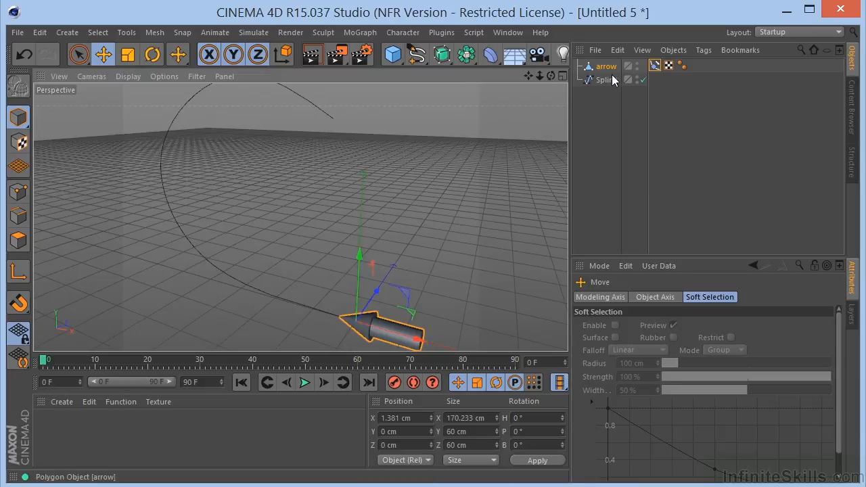
Step: Keyframe Position 0% at frame 0 and 100% at frame 90, then play and stop the motion
{"action": "left_click", "coordinate": [604, 80]}
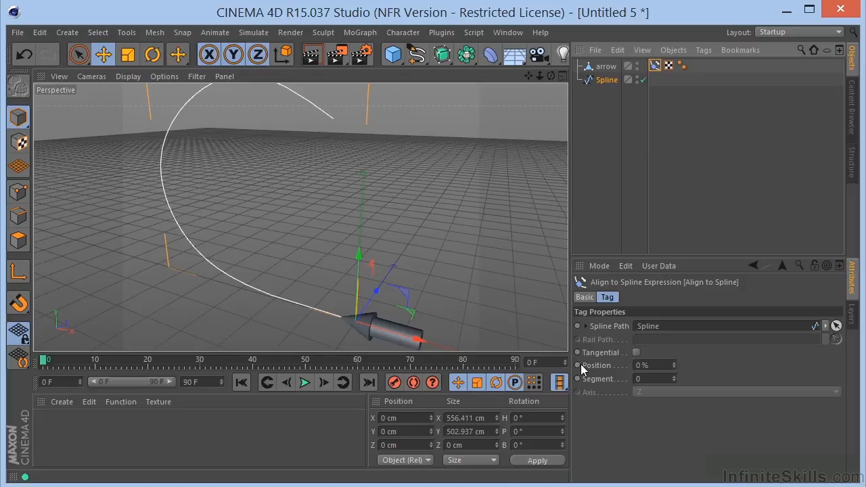
{"action": "mouse_move", "coordinate": [579, 370]}
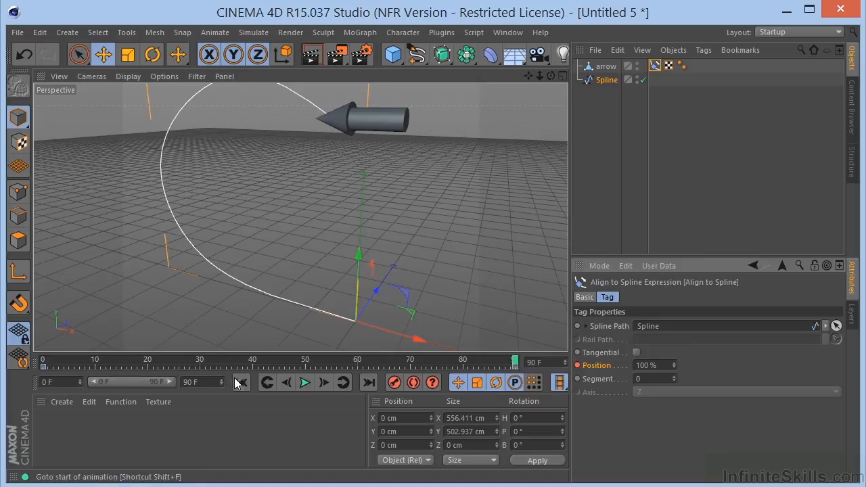
{"action": "left_click", "coordinate": [303, 383]}
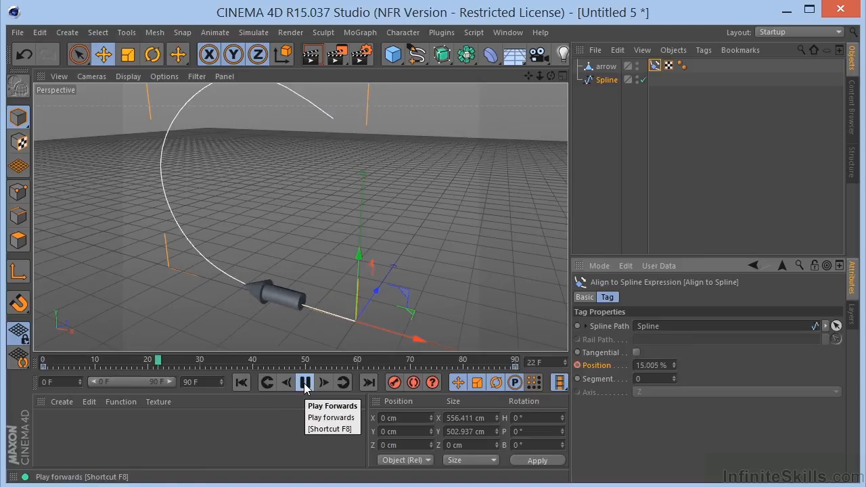
{"action": "left_click", "coordinate": [306, 383]}
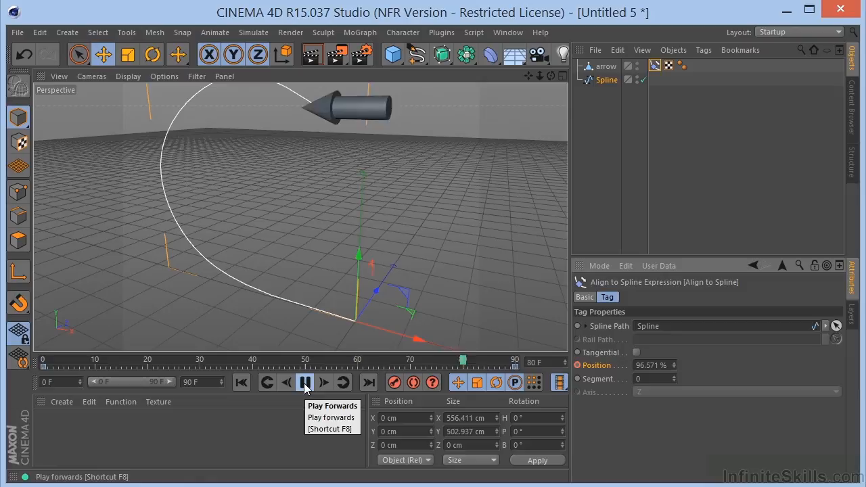
{"action": "left_click", "coordinate": [304, 383]}
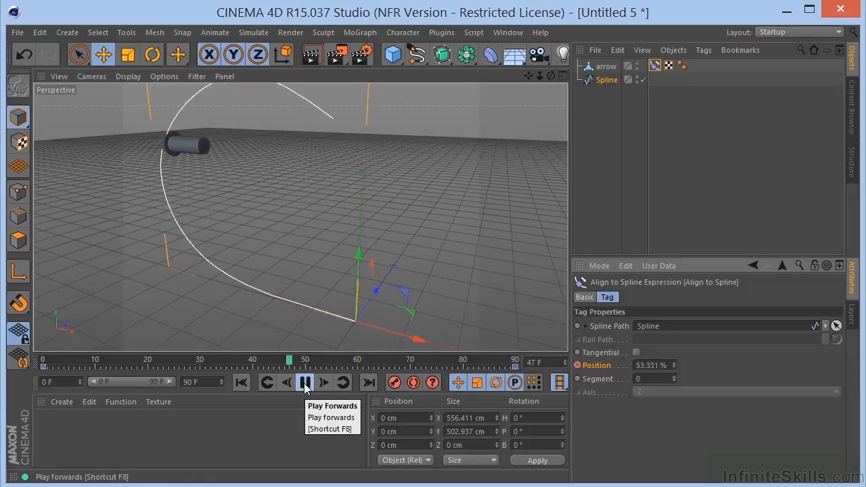
{"action": "left_click", "coordinate": [303, 381]}
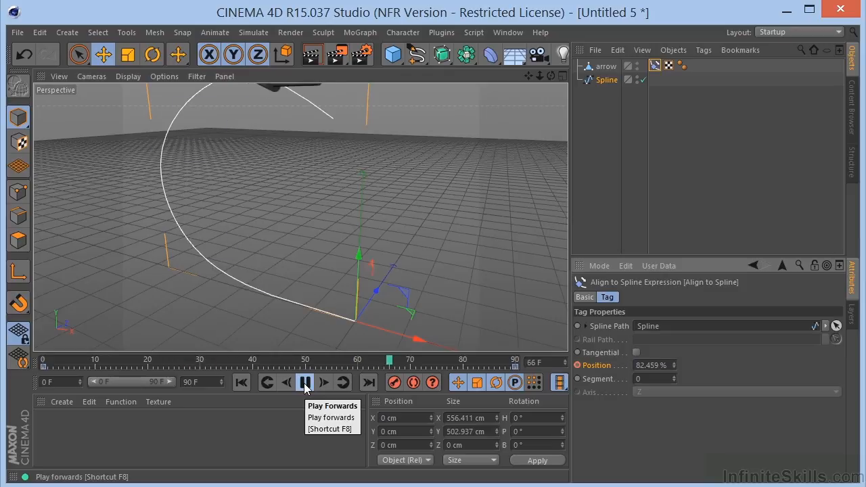
{"action": "left_click", "coordinate": [303, 383]}
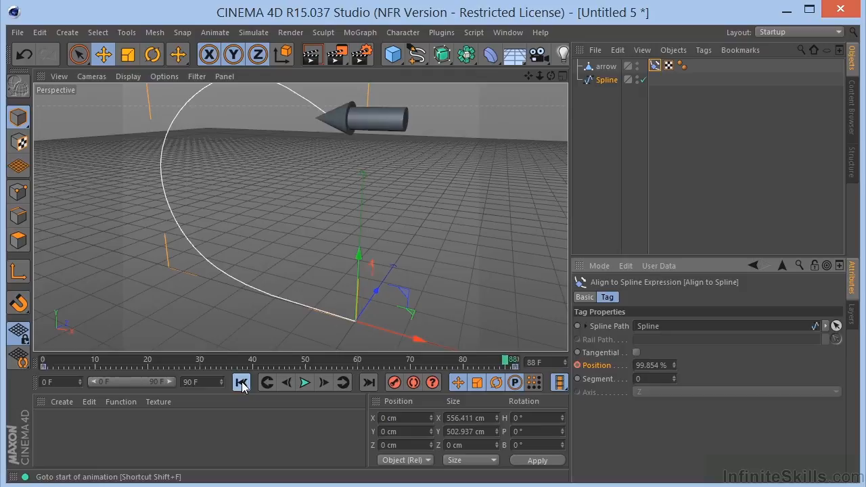
Step: At frame 0 enable Tangential and rotate the arrow's heading to 90° along the spline
{"action": "left_click", "coordinate": [241, 381]}
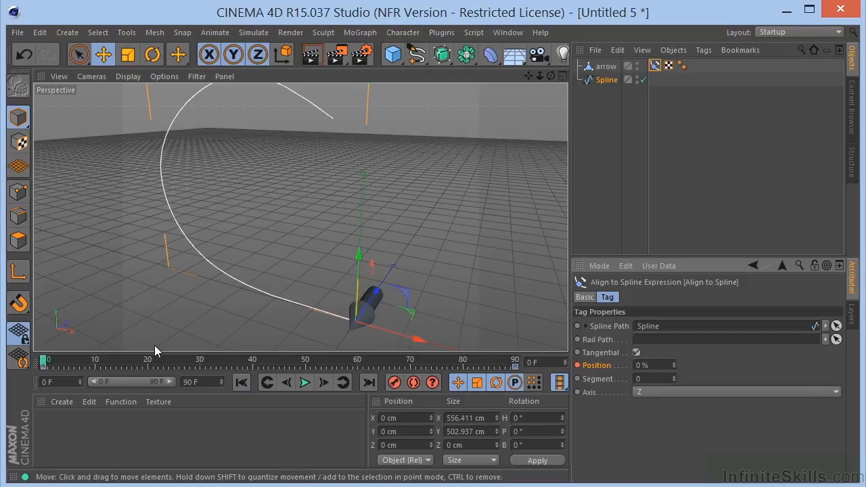
{"action": "mouse_move", "coordinate": [13, 273]}
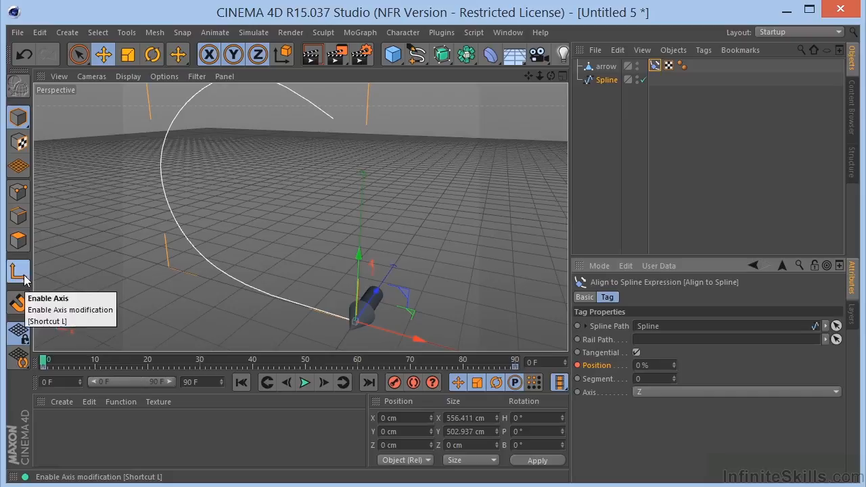
{"action": "left_click", "coordinate": [154, 54]}
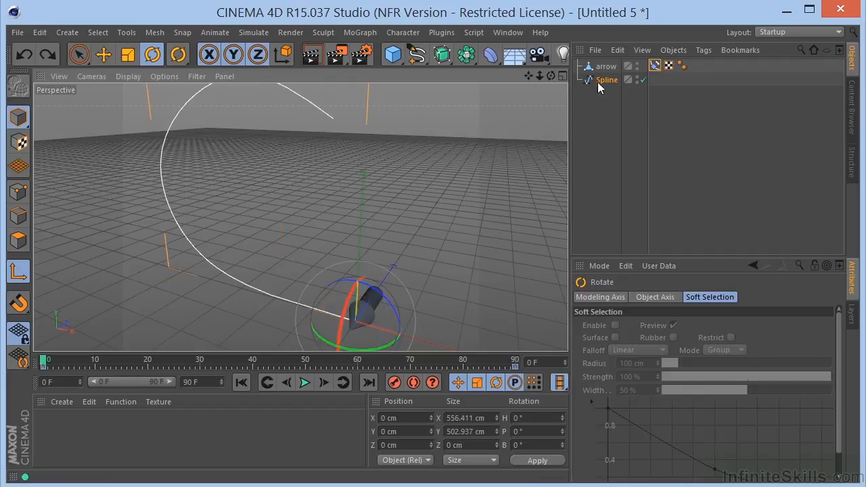
{"action": "left_click", "coordinate": [606, 66]}
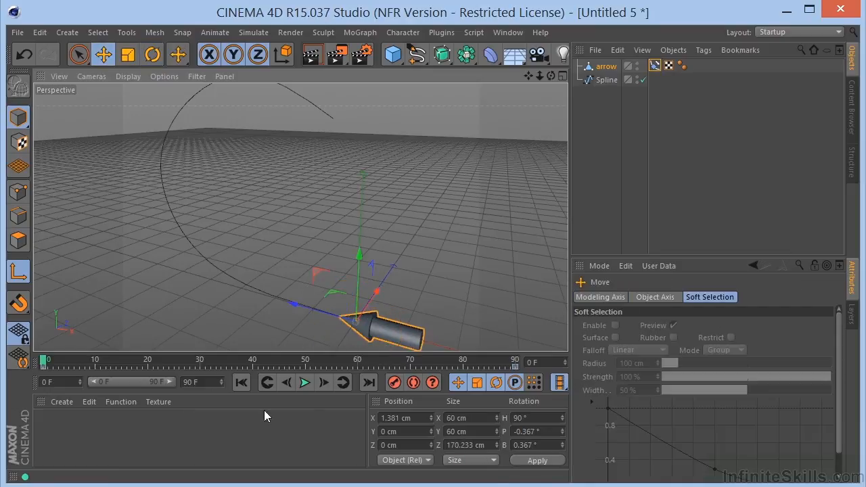
{"action": "left_click", "coordinate": [304, 383]}
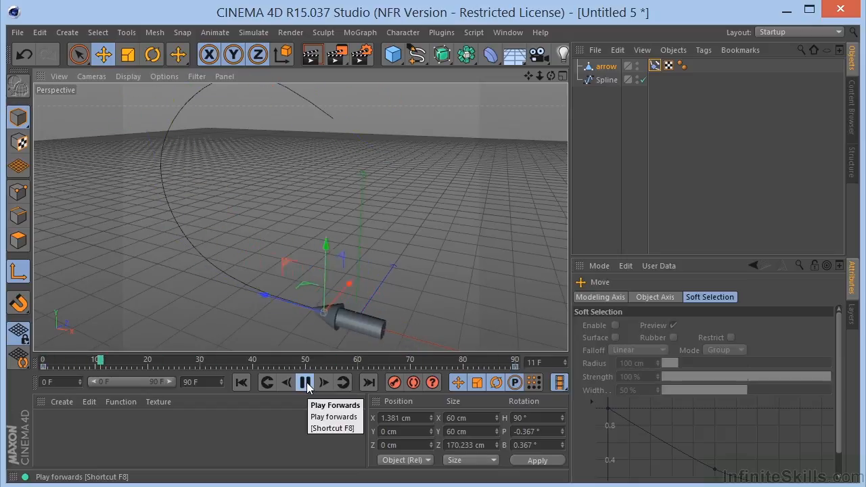
{"action": "left_click", "coordinate": [303, 381]}
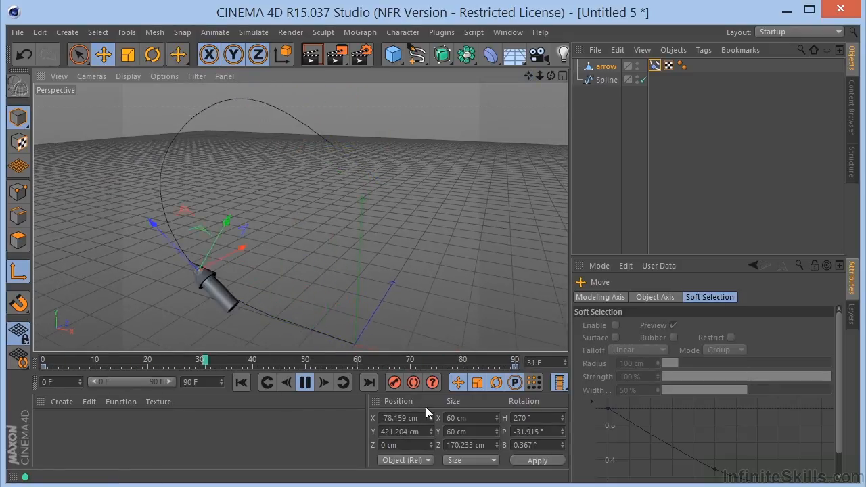
{"action": "left_click", "coordinate": [303, 383]}
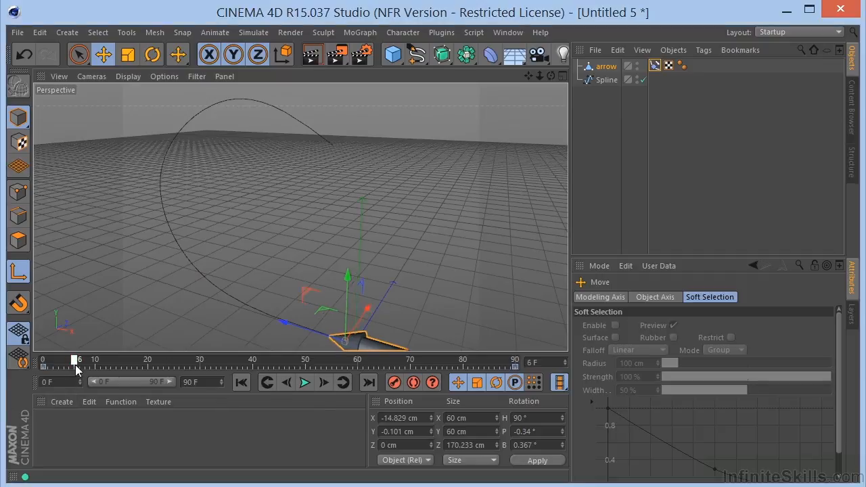
{"action": "left_click_drag", "start_coordinate": [79, 360], "coordinate": [488, 360]}
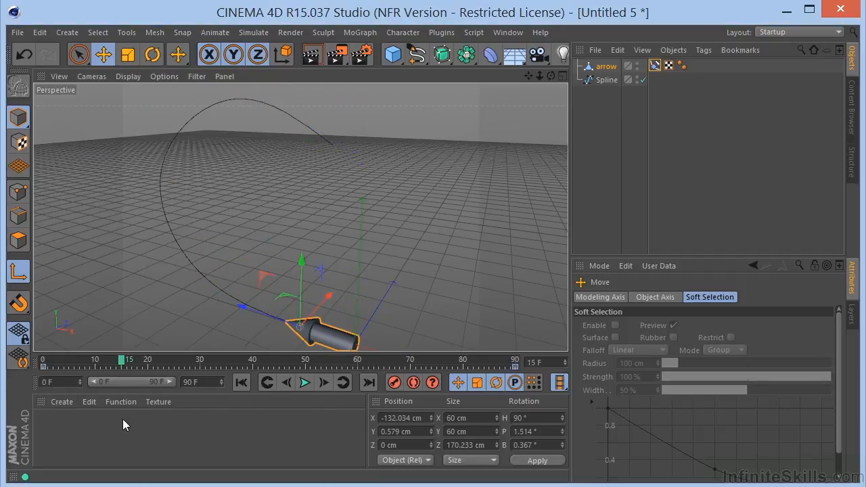
{"action": "mouse_move", "coordinate": [169, 436]}
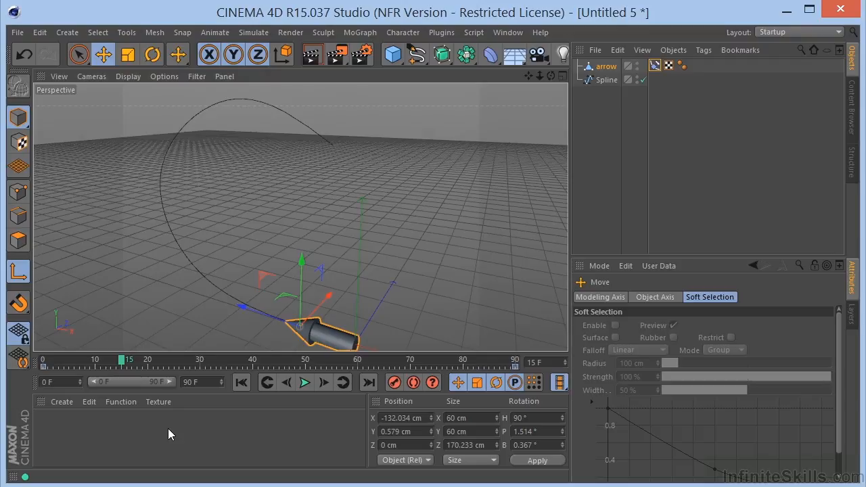